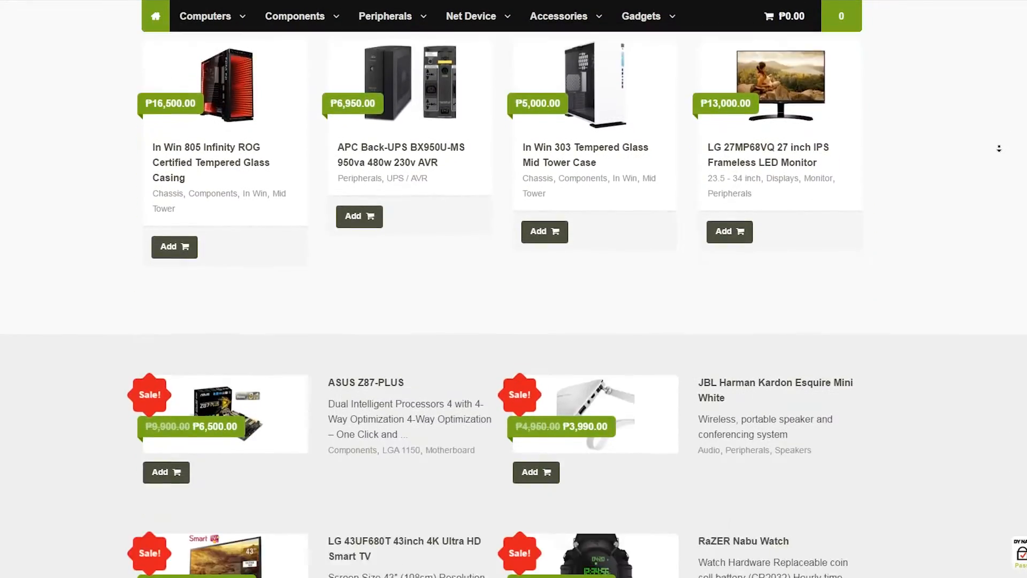
- Browse the GA-B150M-D3H photo gallery, including the enlarged view and the rear I/O ports shot
scroll("down", 3)
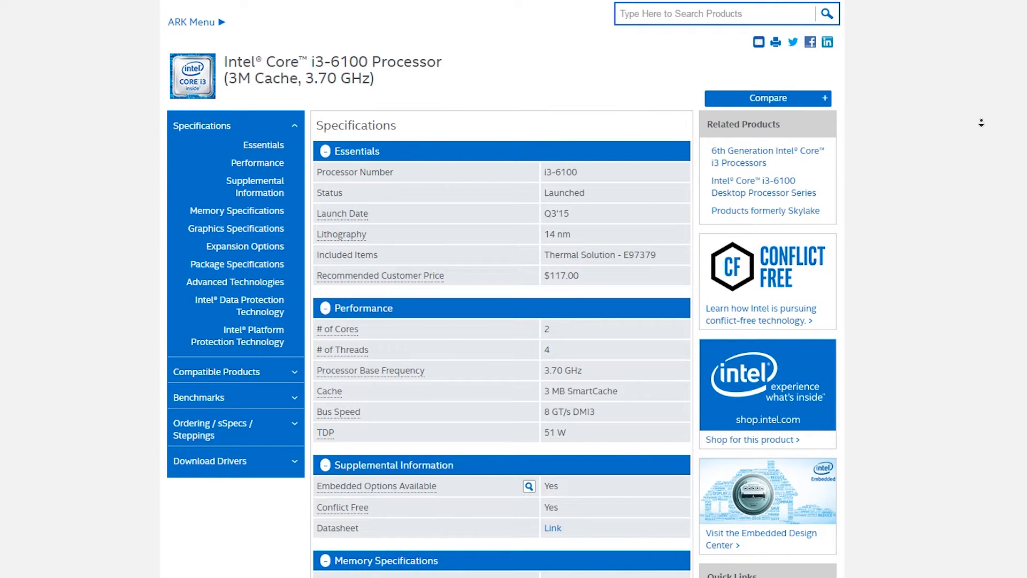
scroll("down", 3)
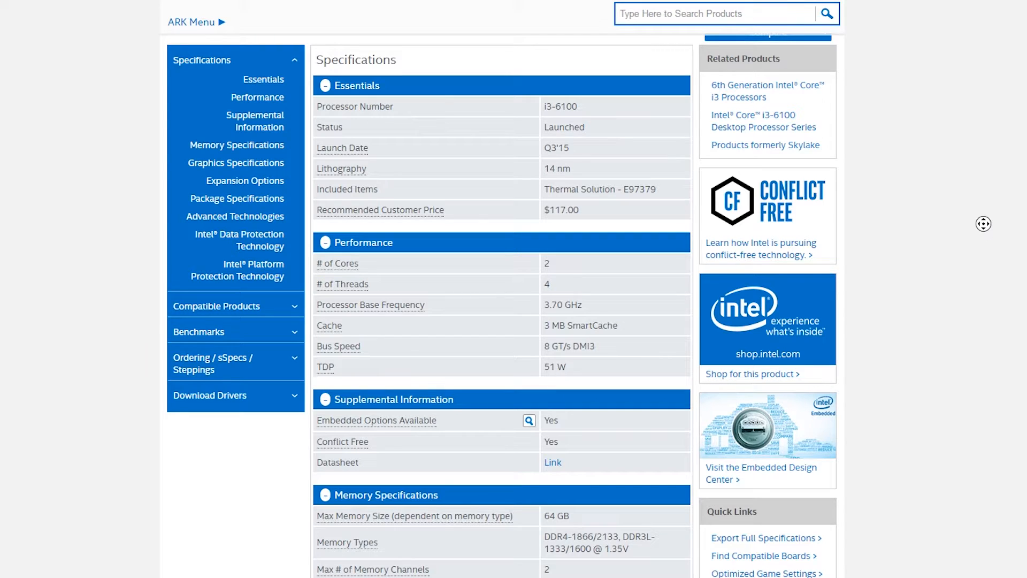
scroll("down", 3)
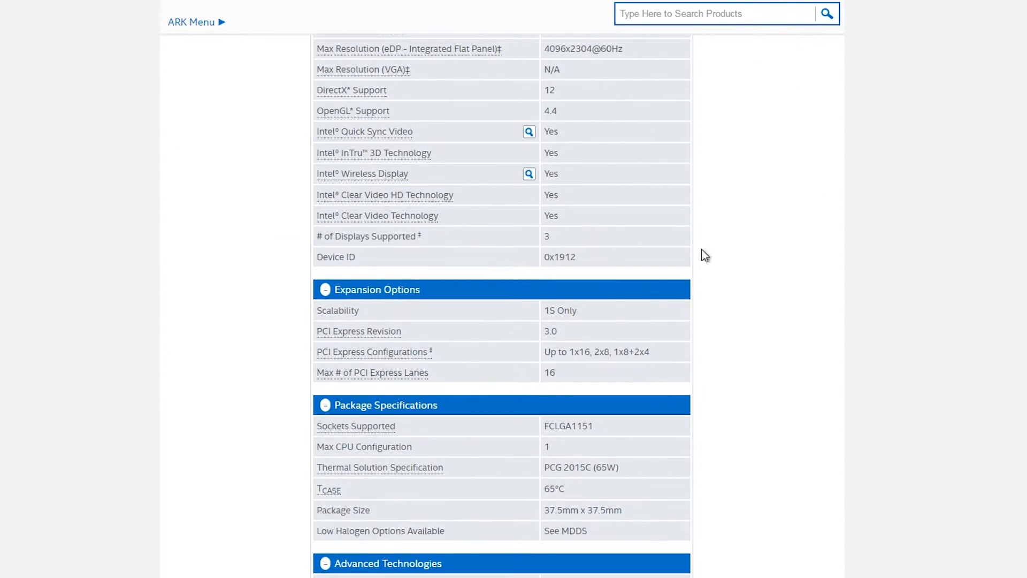
scroll("down", 3)
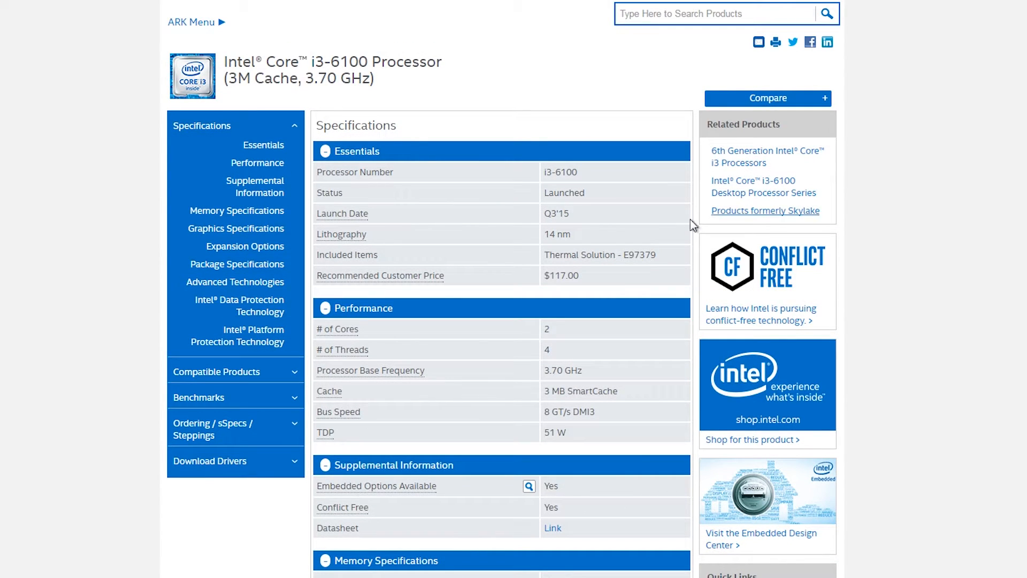
mouse_move(596, 222)
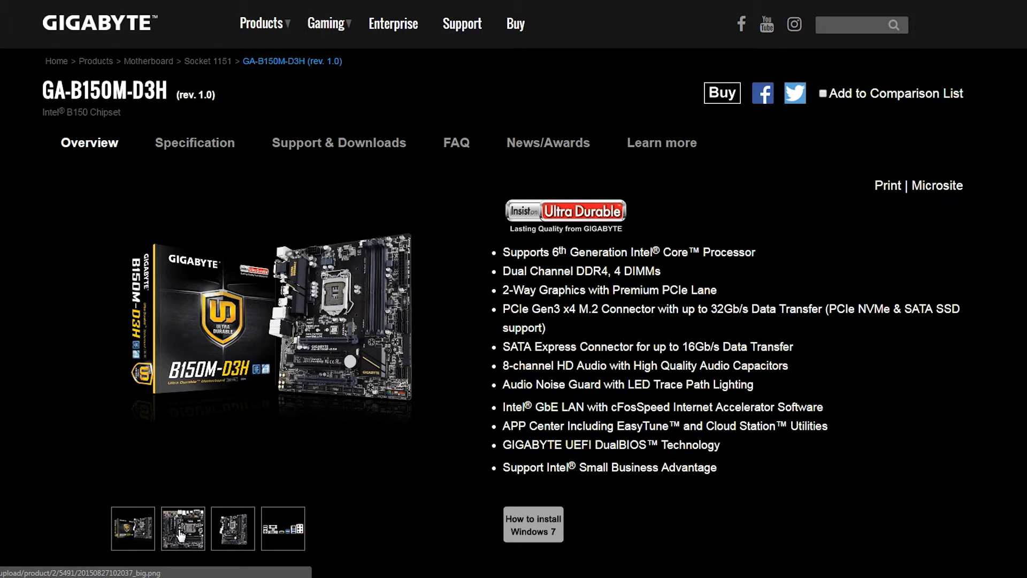
left_click(233, 528)
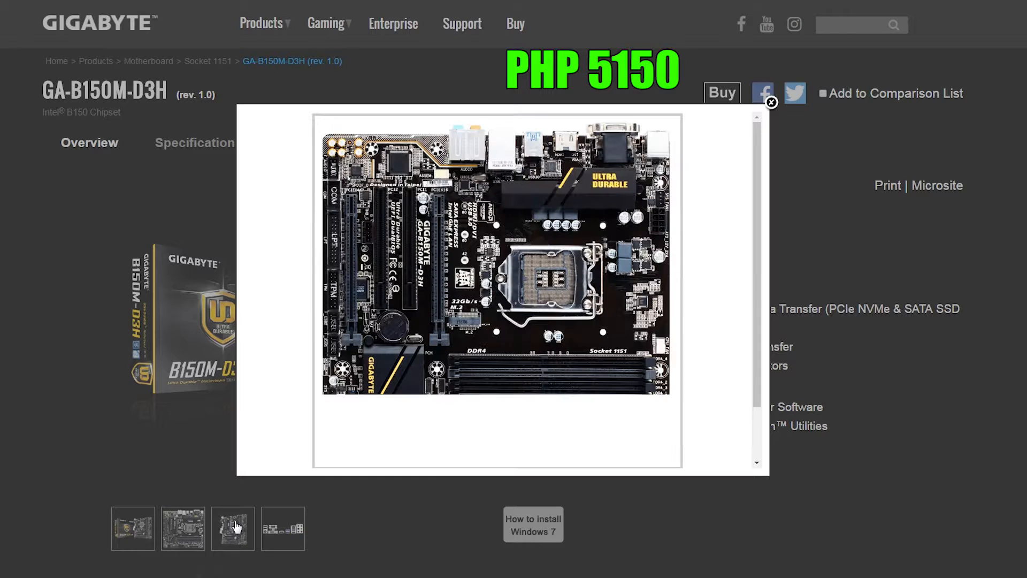
left_click(283, 529)
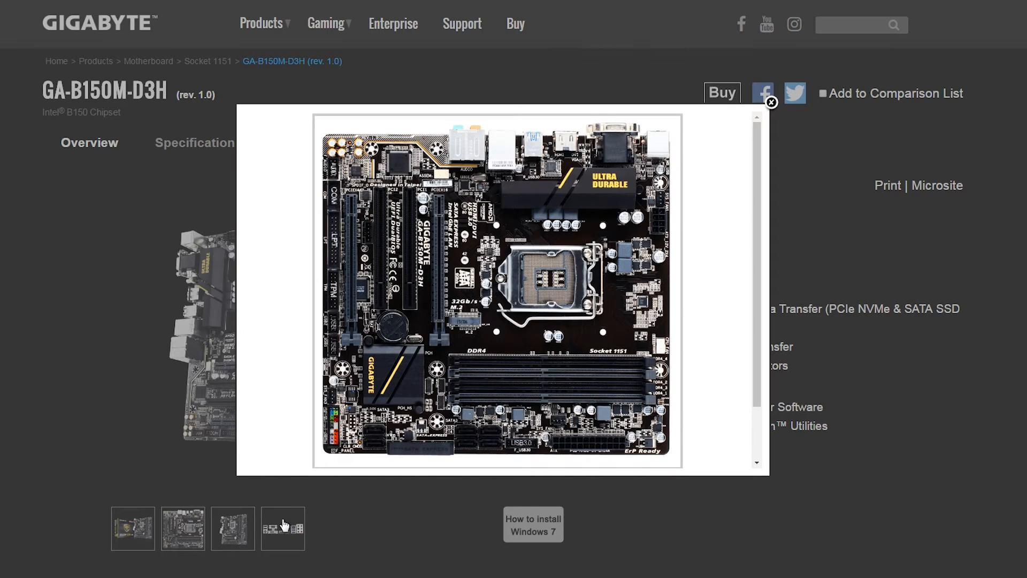
left_click(772, 103)
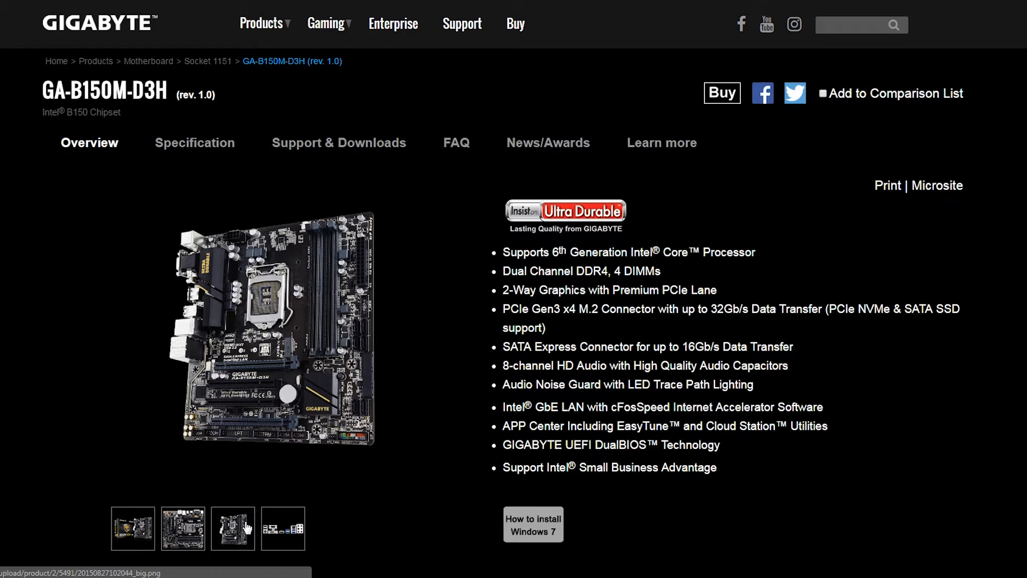
left_click(283, 529)
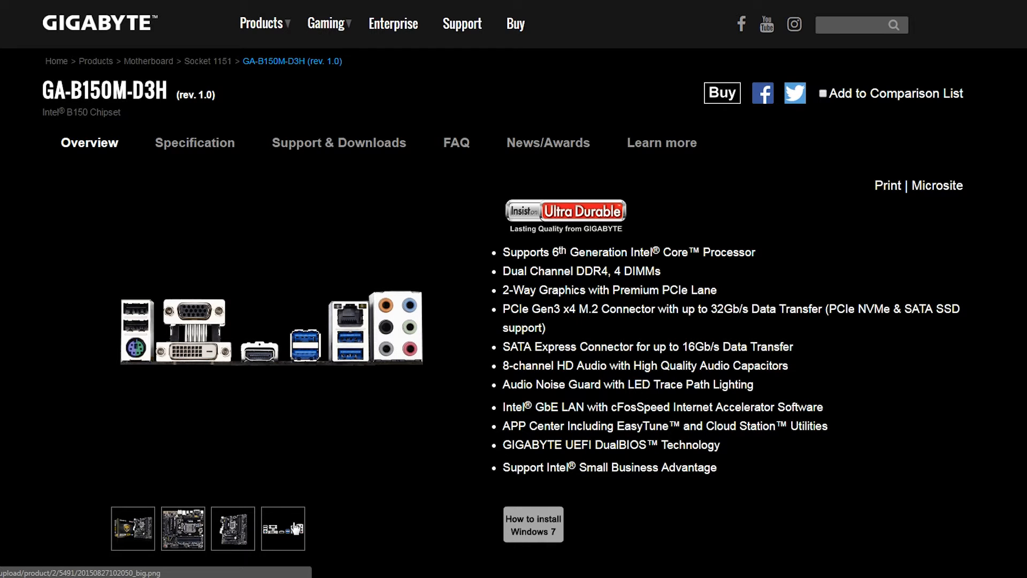
- Switch to the motherboard's Specification section
left_click(194, 143)
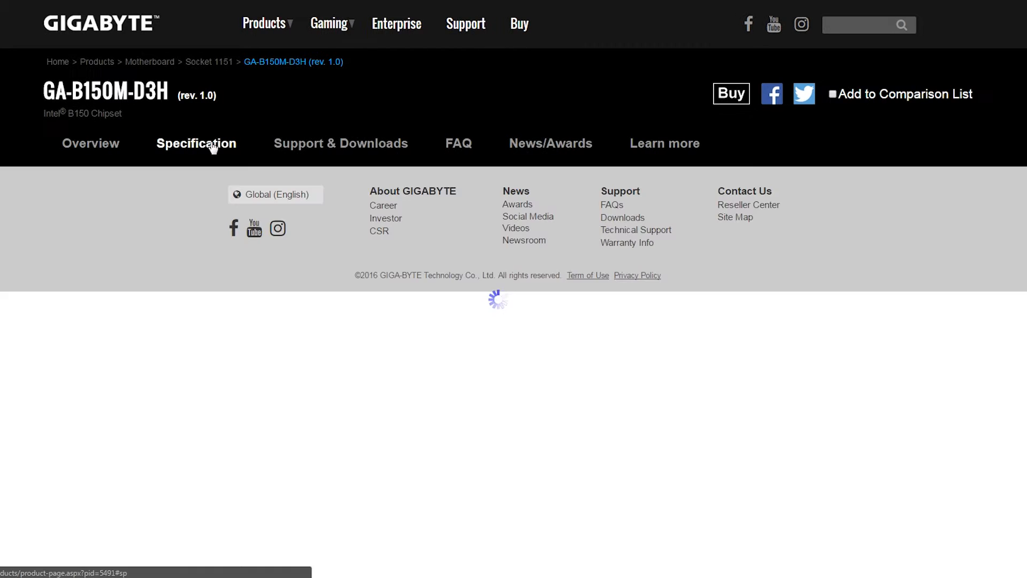
- Read through the specification table's CPU, memory, graphics, expansion slot, storage and USB rows
left_click(196, 142)
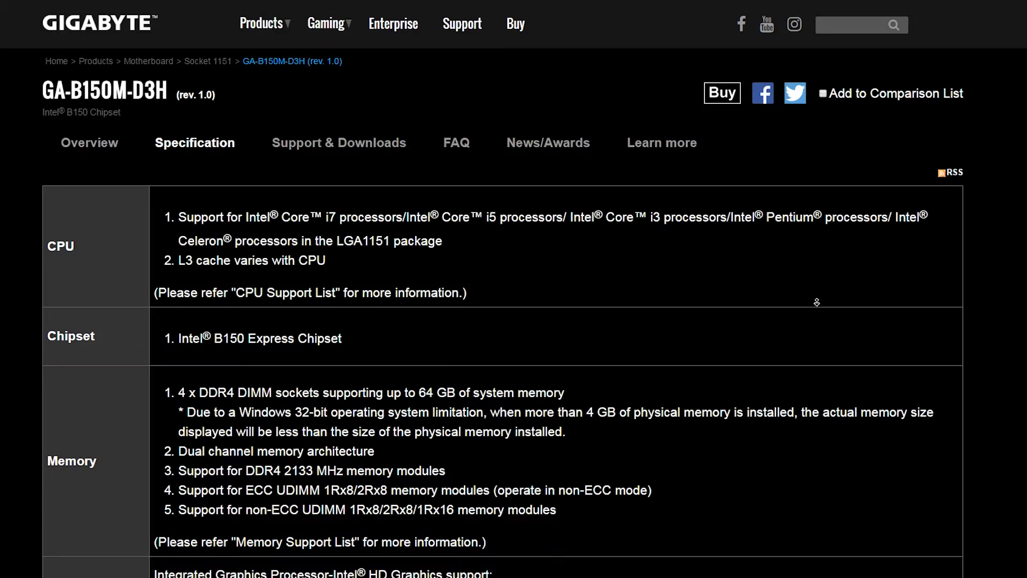
scroll("down", 3)
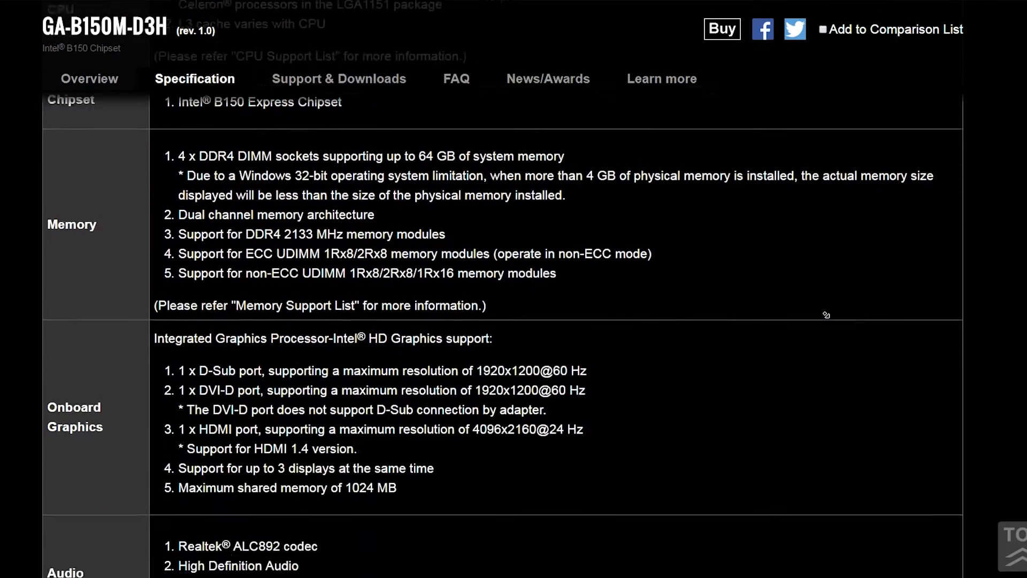
scroll("down", 3)
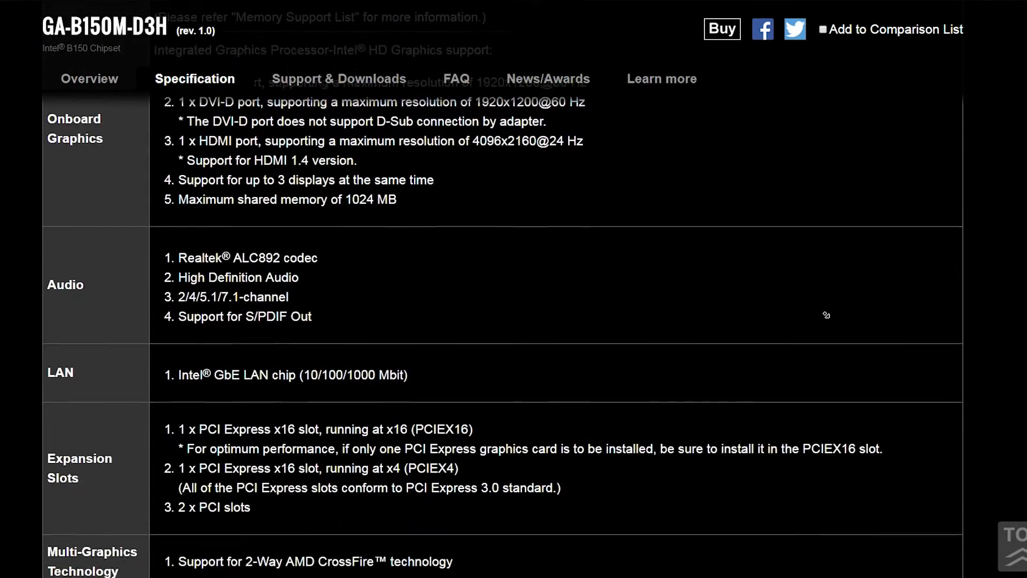
scroll("down", 3)
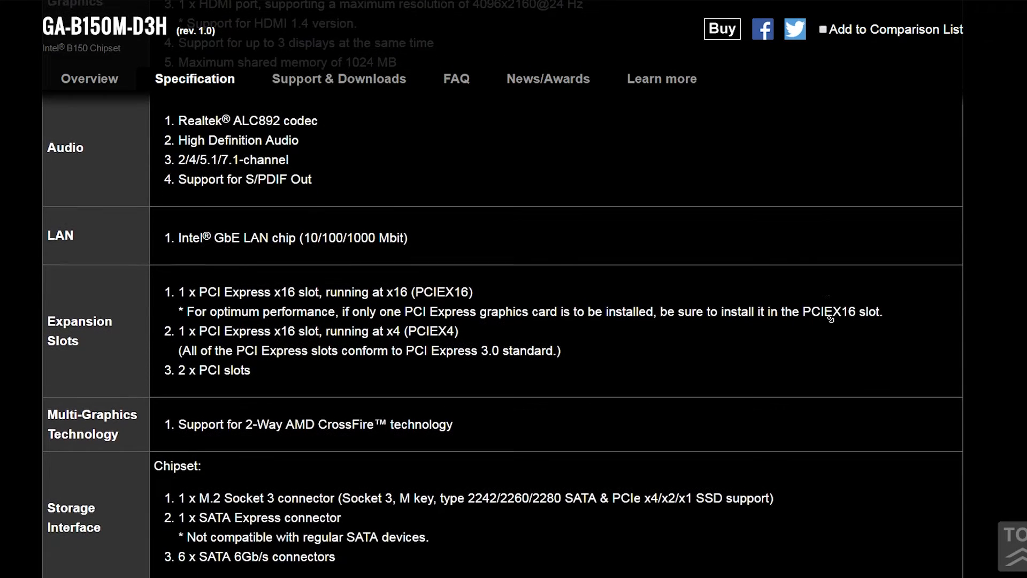
scroll("down", 3)
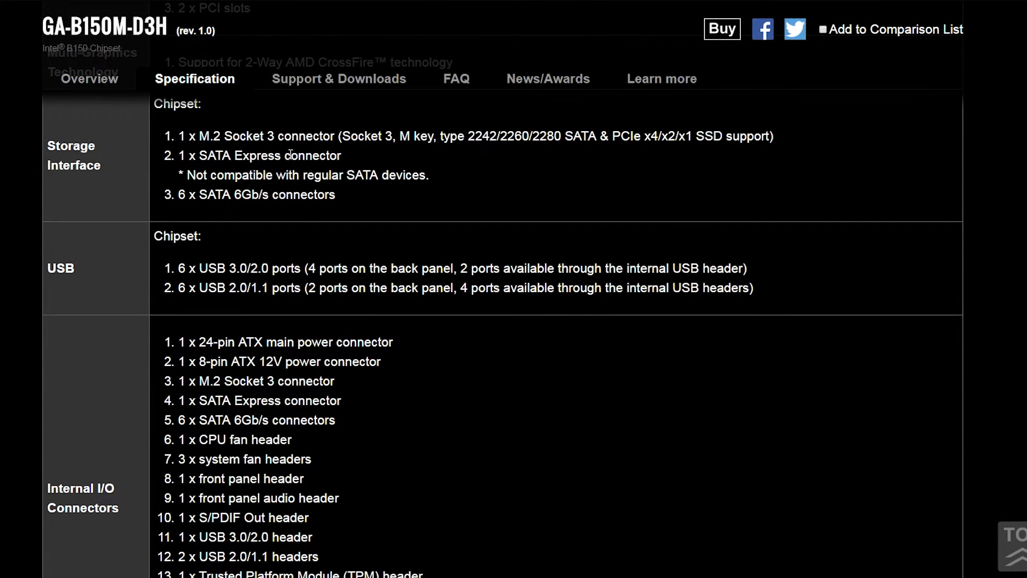
left_click_drag(201, 136, 333, 136)
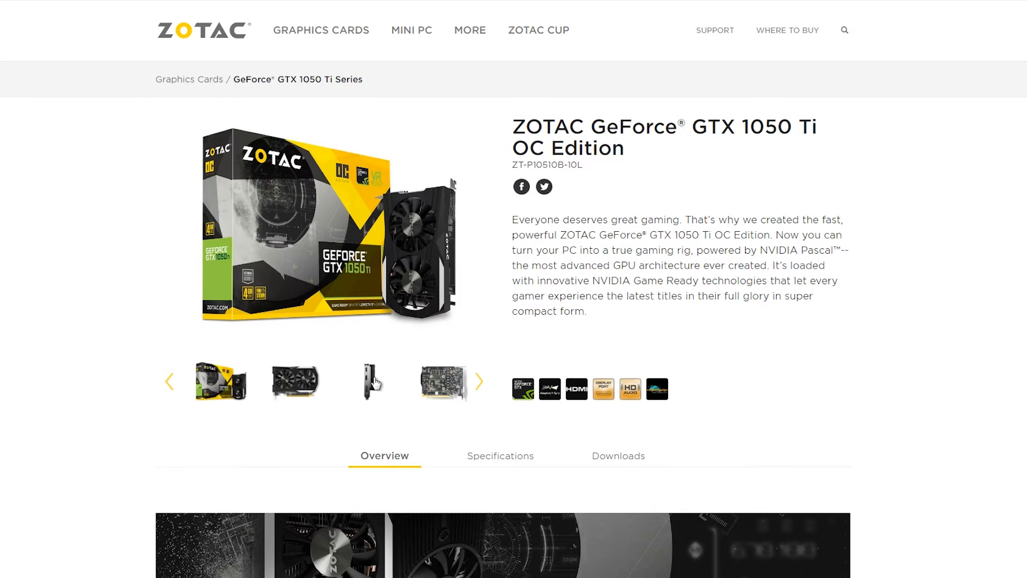
- View the GTX 1050 Ti OC Edition's rear side and read its product specifications
left_click(442, 380)
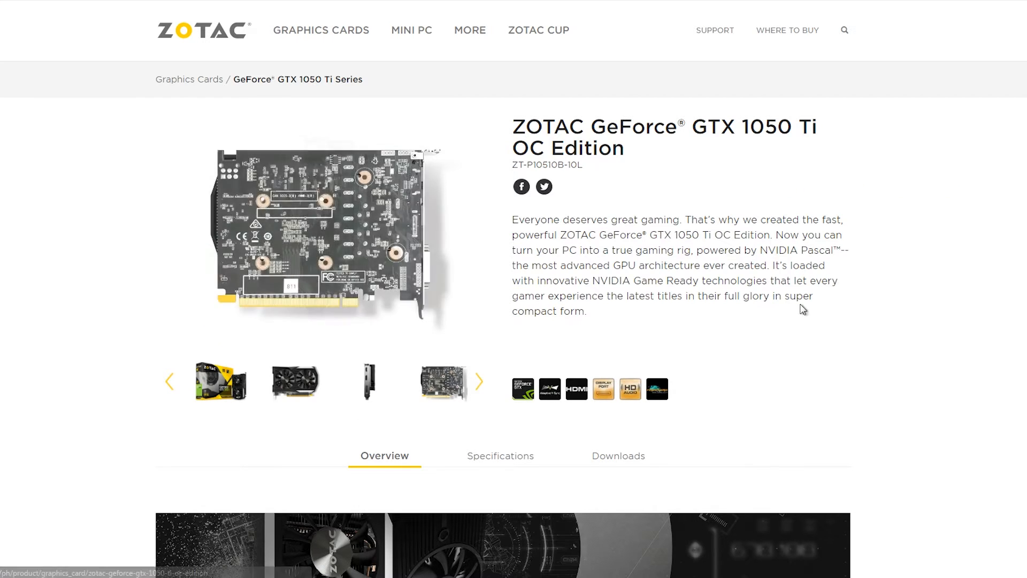
left_click(499, 456)
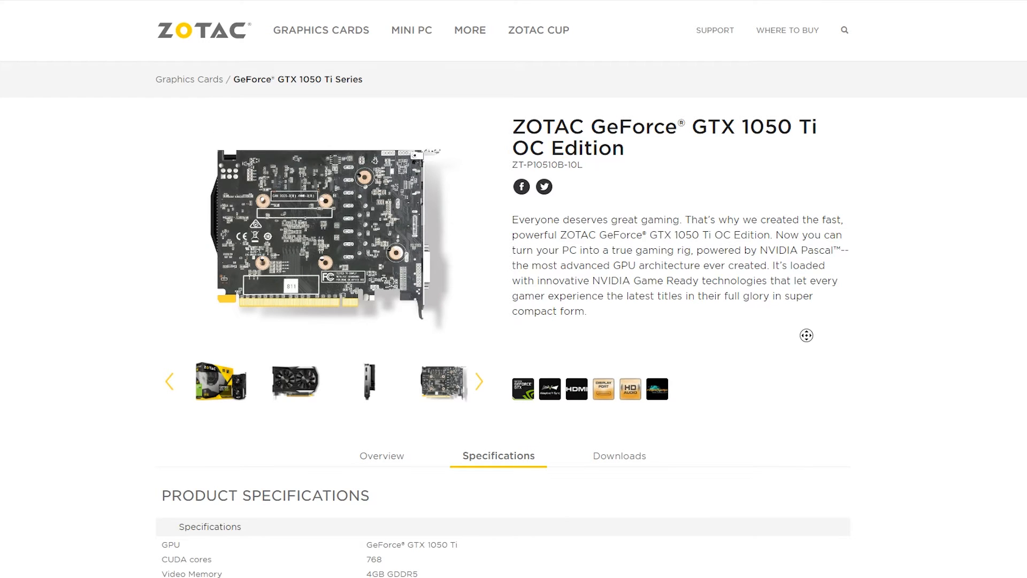
scroll("down", 3)
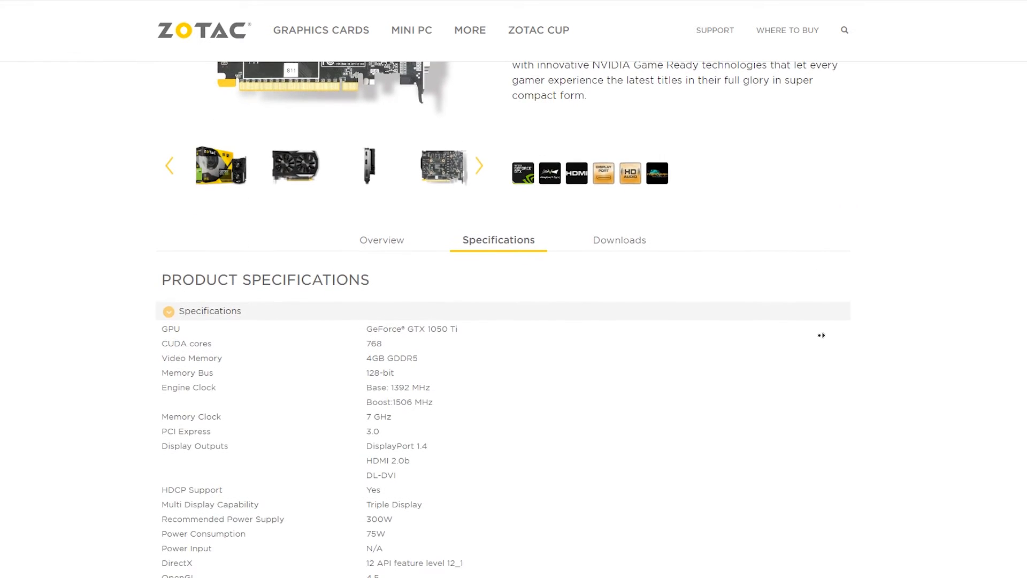
scroll("down", 3)
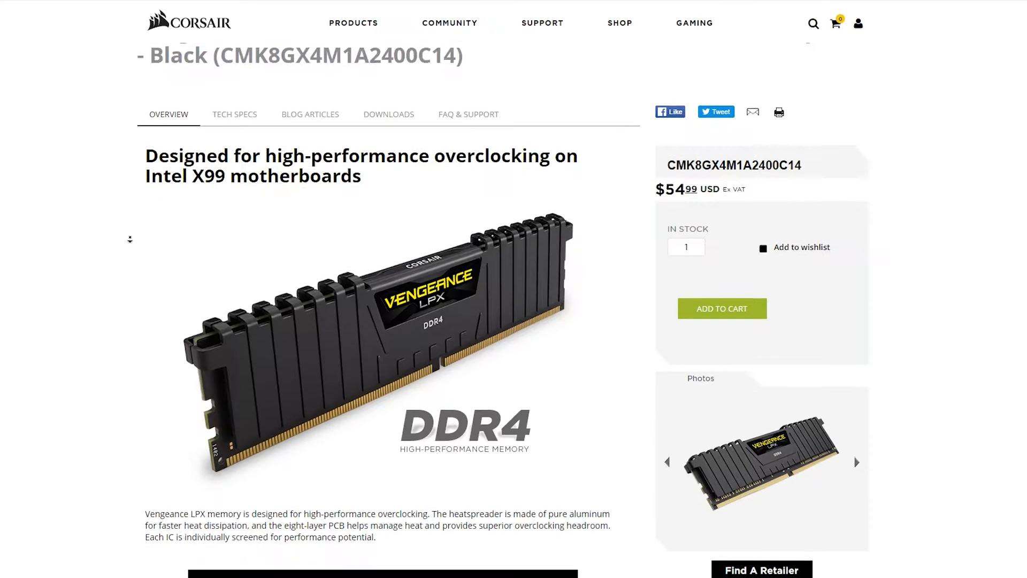
- Look down the Corsair Vengeance LPX memory page
scroll("down", 3)
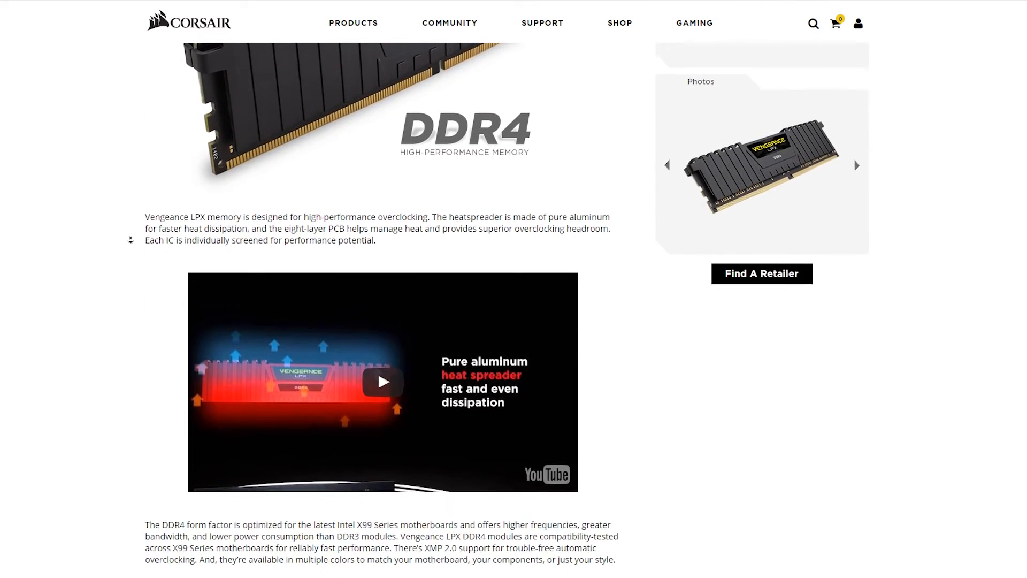
scroll("down", 3)
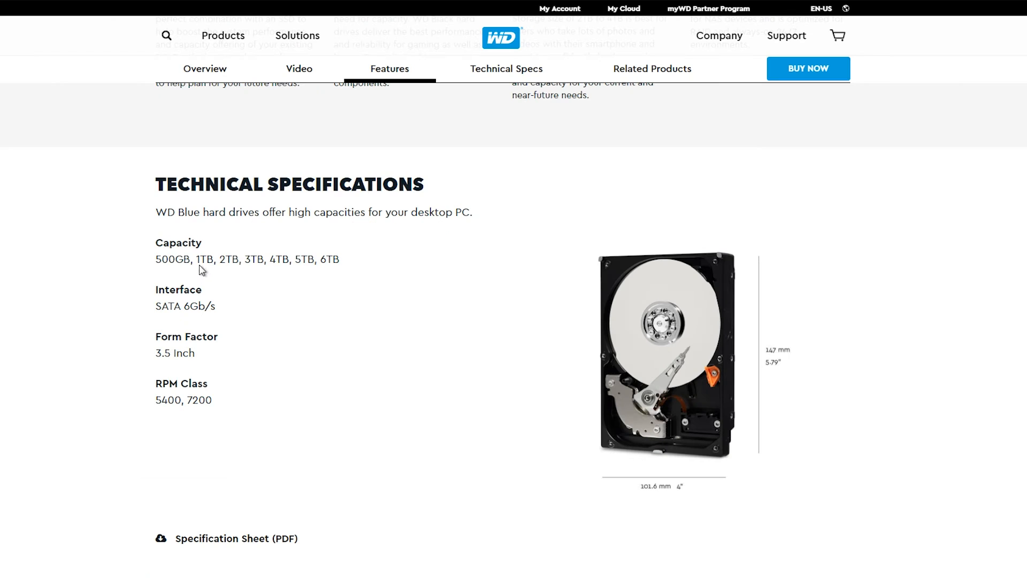
- Highlight '1TB' in the WD Blue Capacity line of the Technical Specifications
double_click(203, 259)
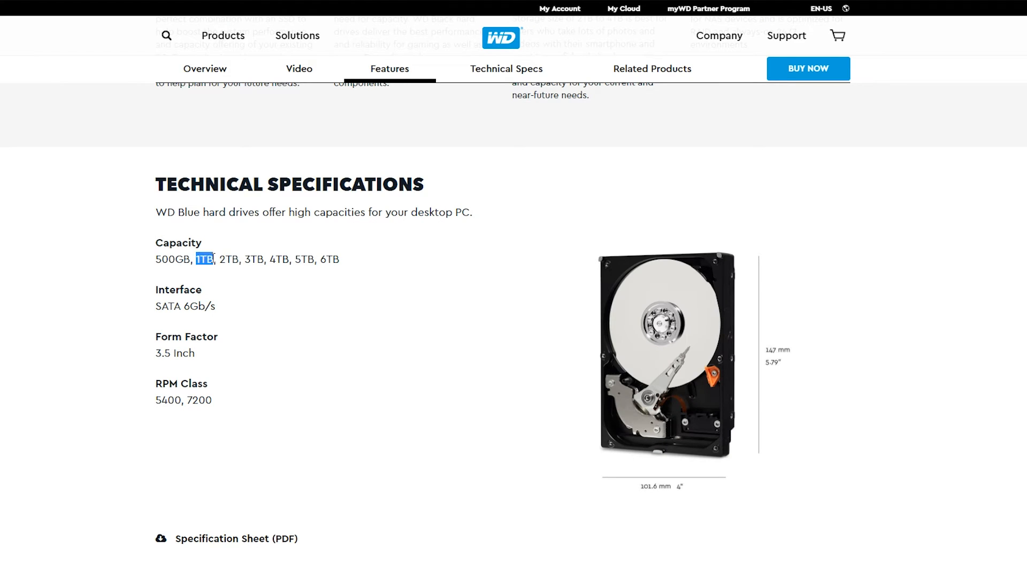
scroll("up", 3)
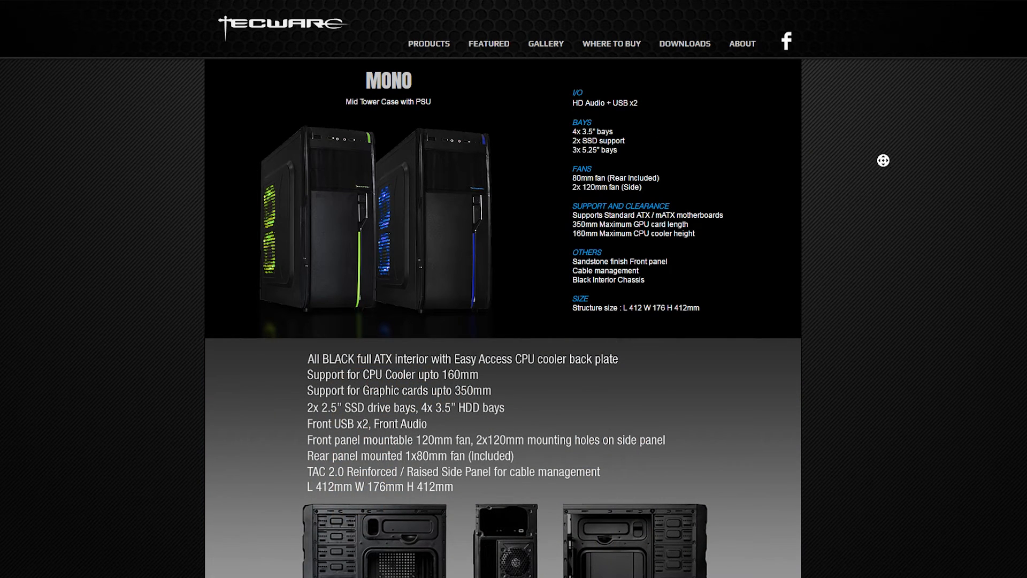
- Review the Tecware Mono case specs and view another gallery photo of the case
scroll("down", 3)
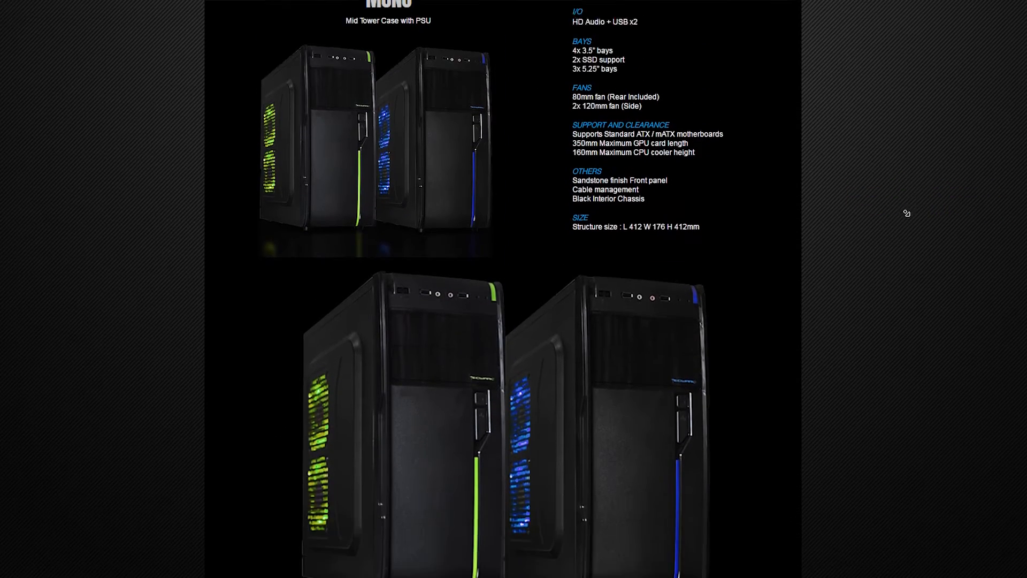
scroll("down", 3)
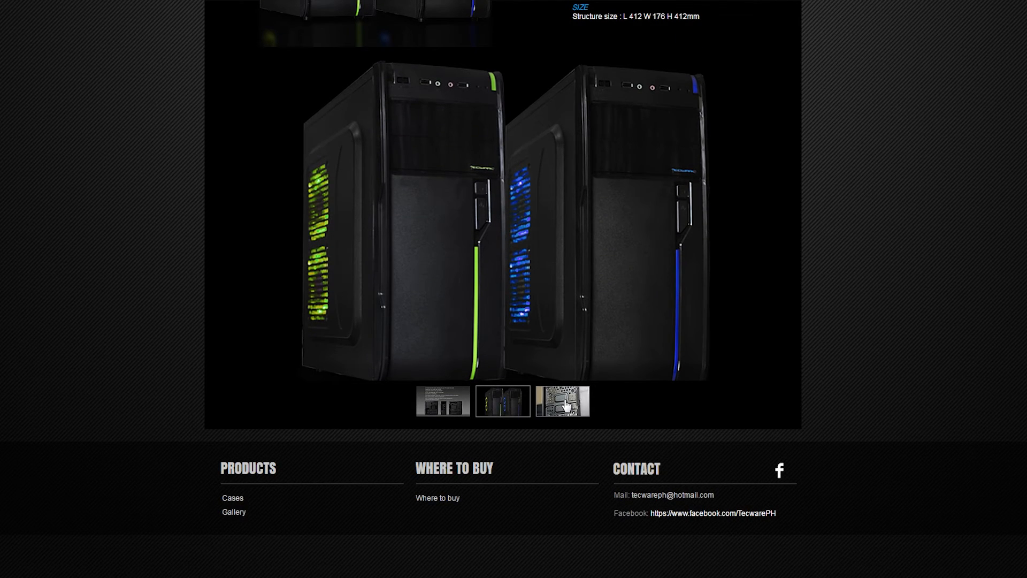
left_click(442, 401)
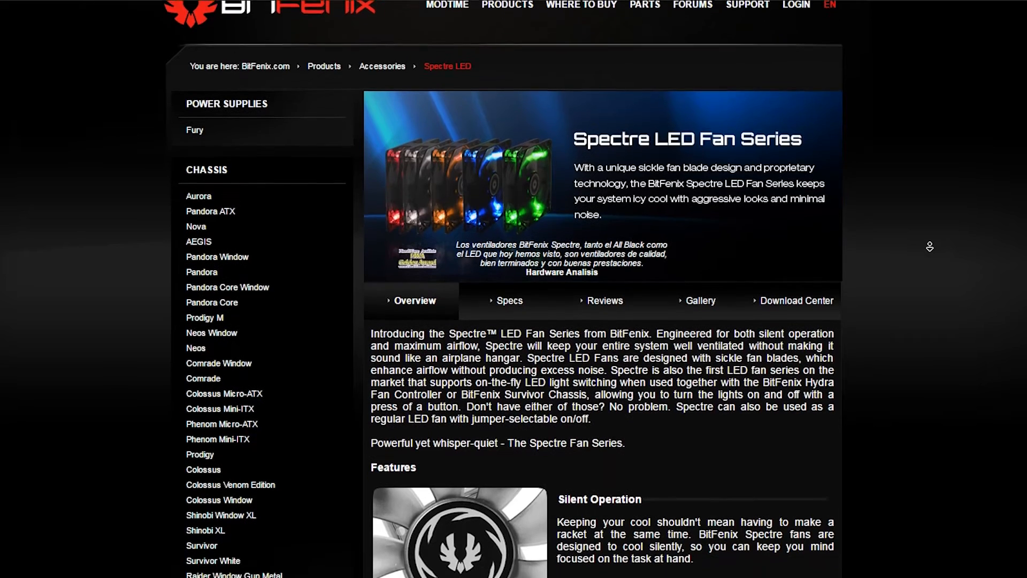
- Look down the BitFenix Spectre LED fan page's feature list
scroll("down", 3)
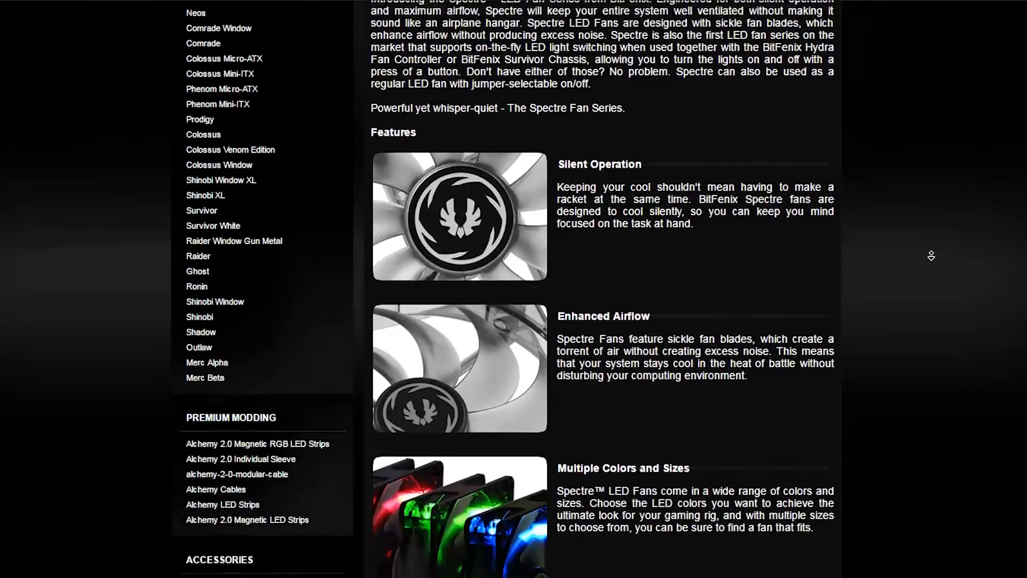
scroll("down", 3)
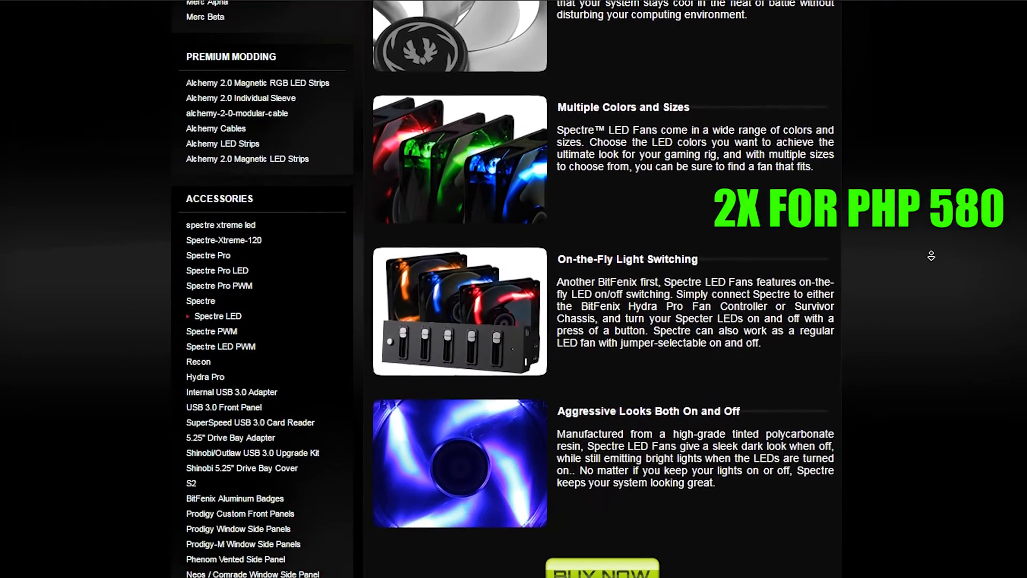